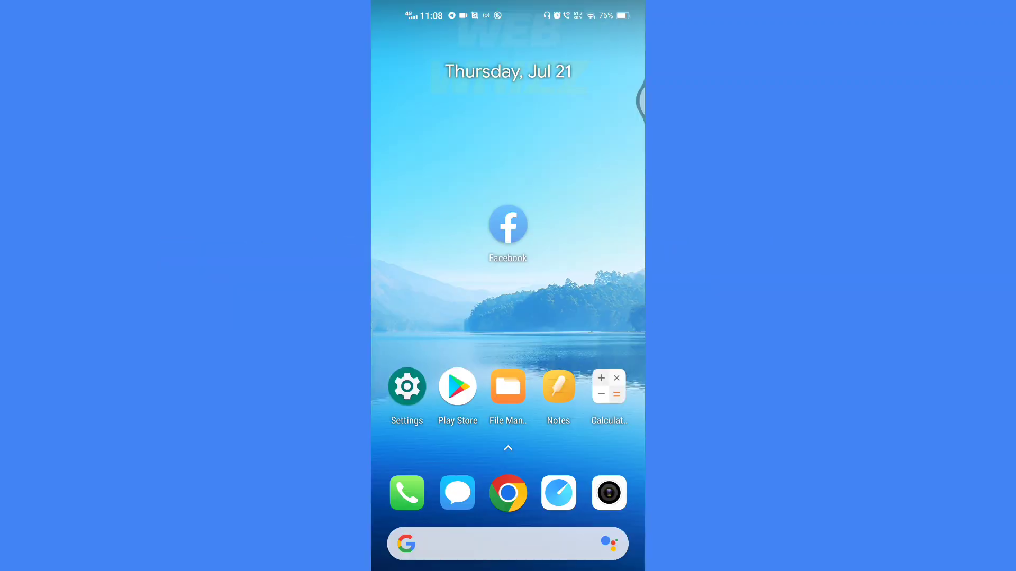
Launch Facebook and reach Settings & privacy through the main menu
left_click(508, 225)
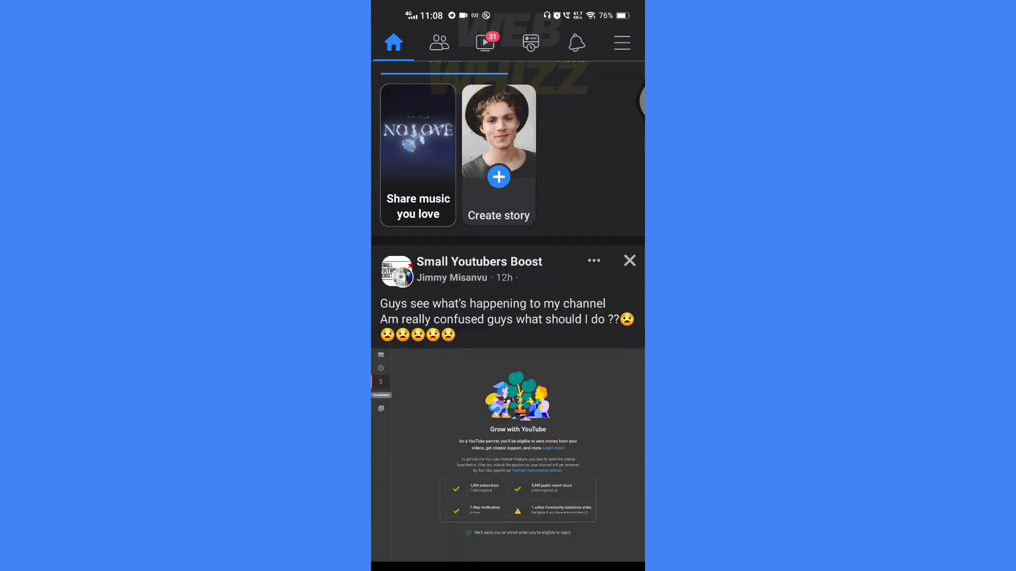
scroll("down", 3)
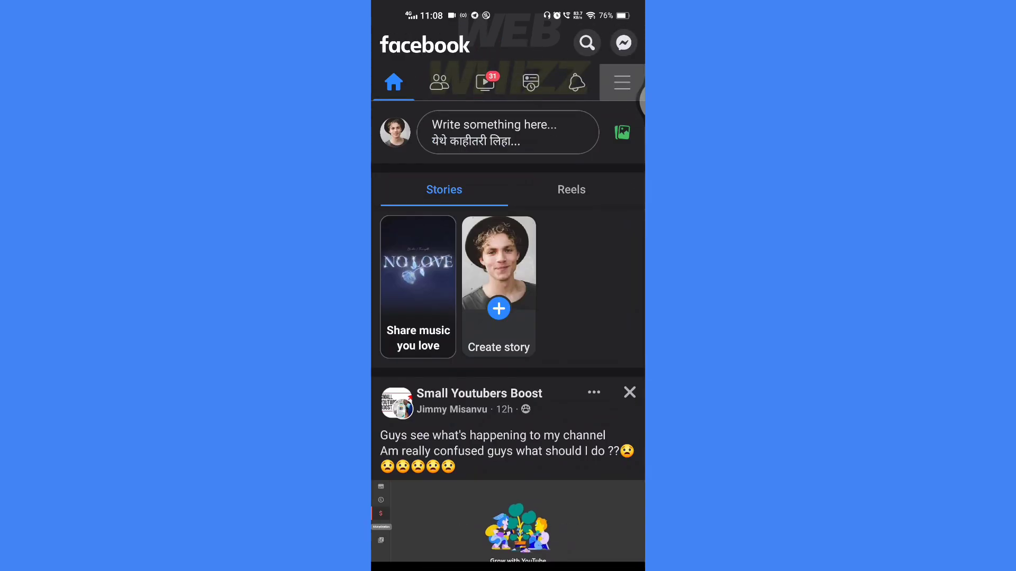
left_click(622, 82)
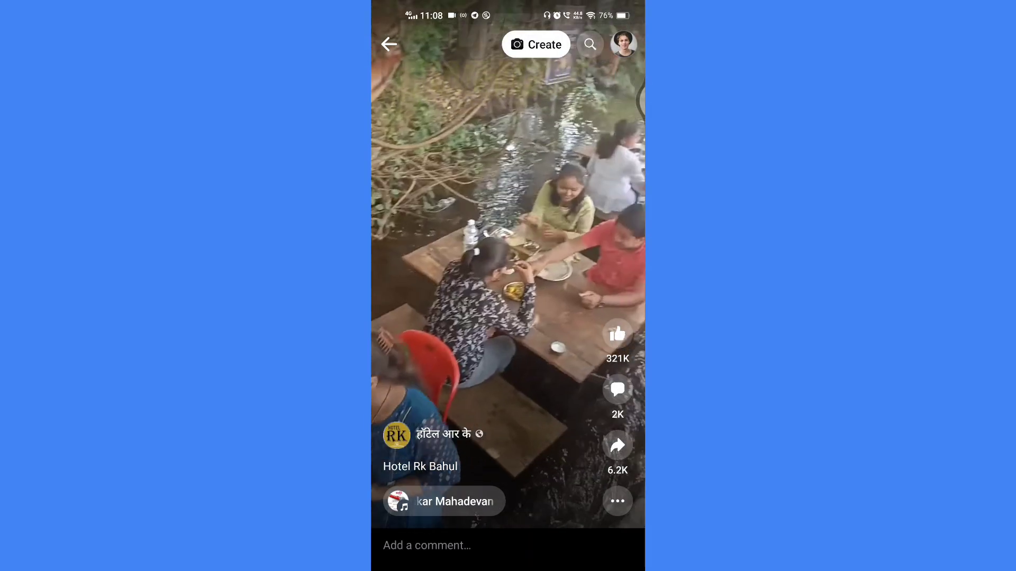
left_click(389, 44)
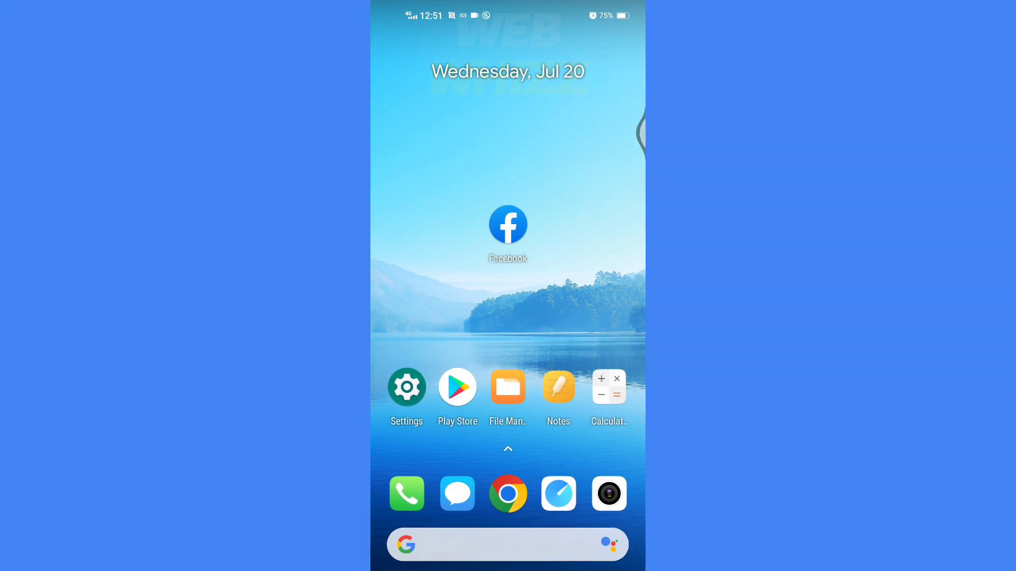
left_click(508, 225)
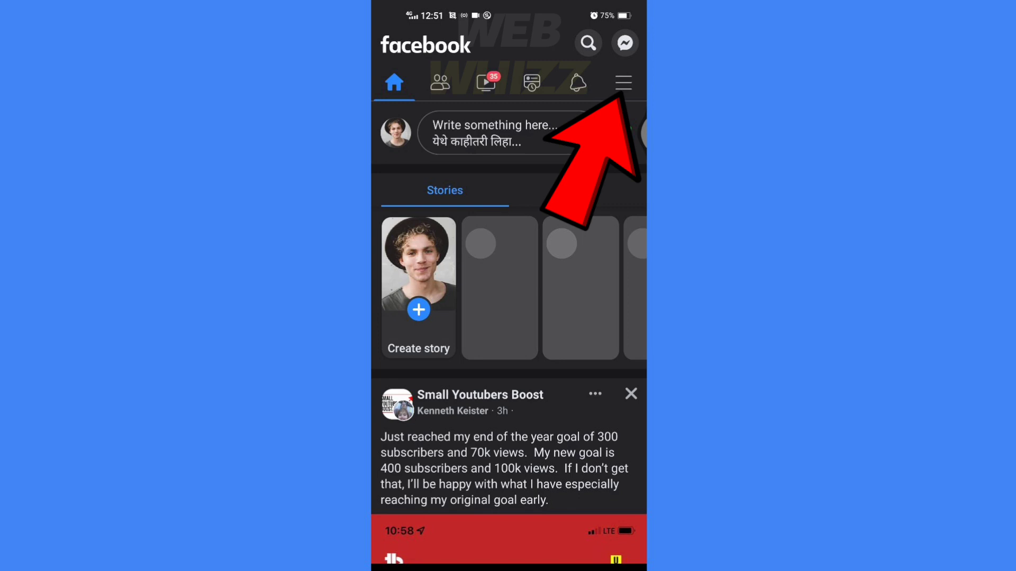
left_click(624, 80)
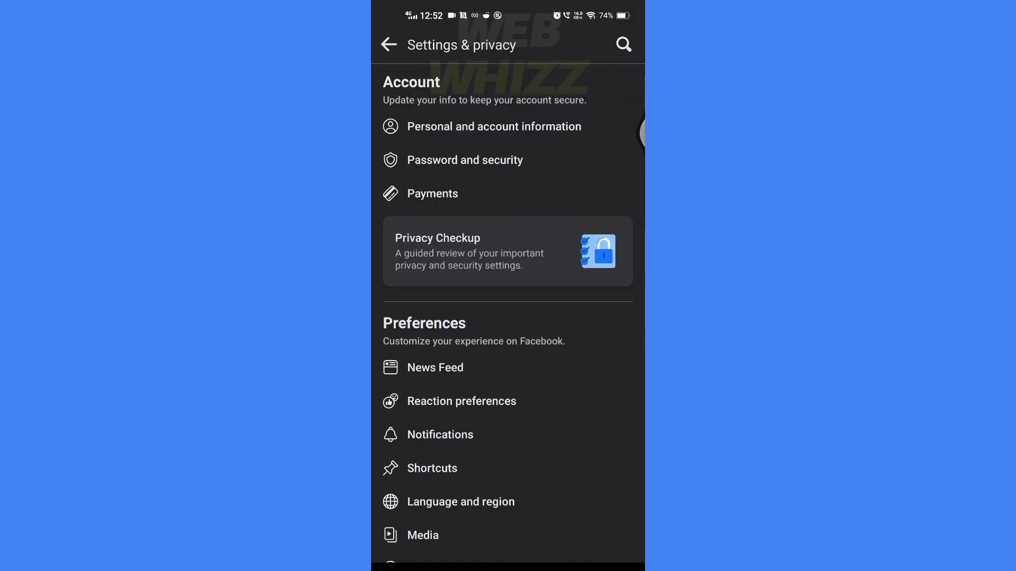
Reach the Activity Log via Your Time on Facebook and its See Time report
scroll("down", 3)
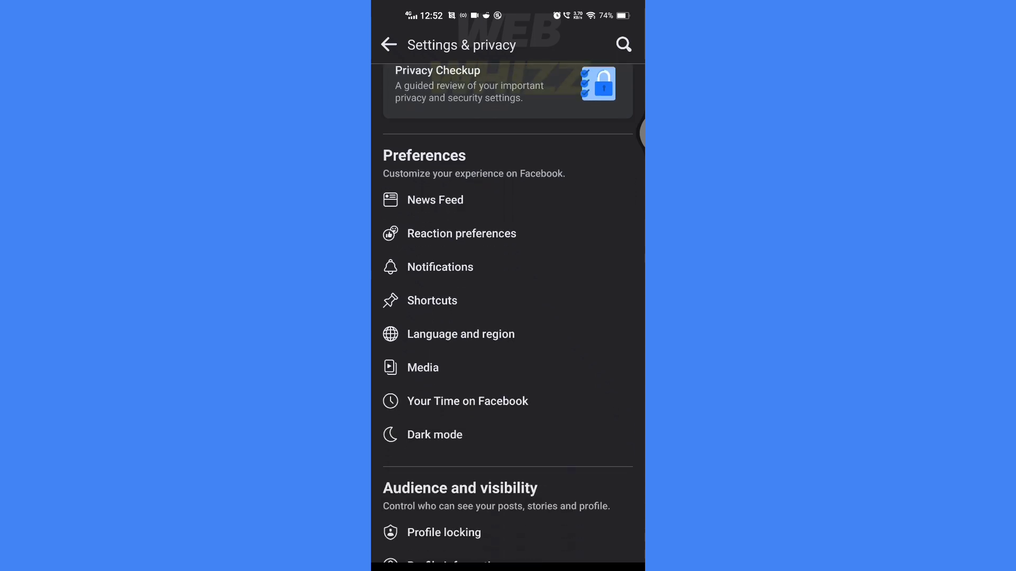
scroll("down", 3)
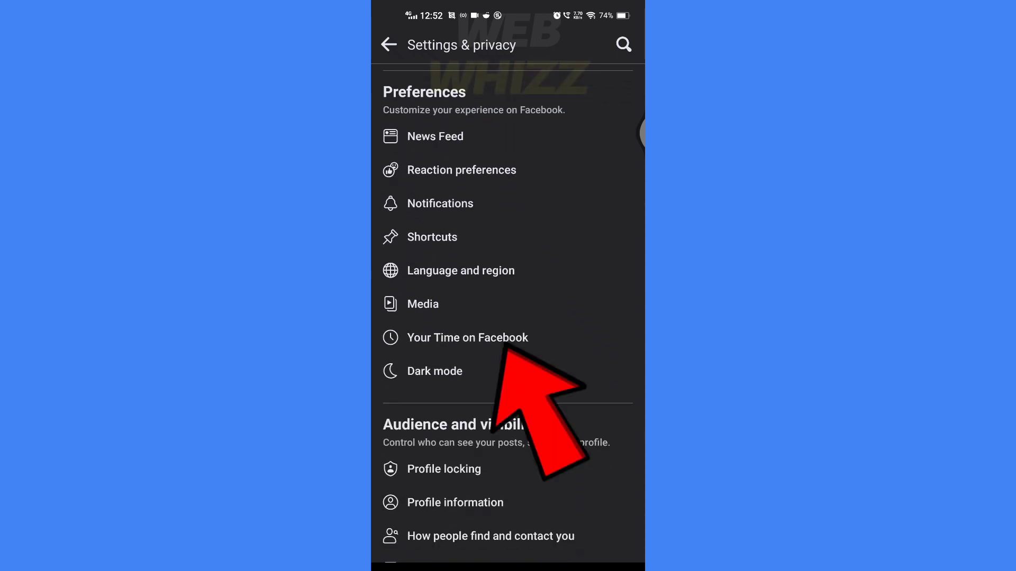
left_click(467, 337)
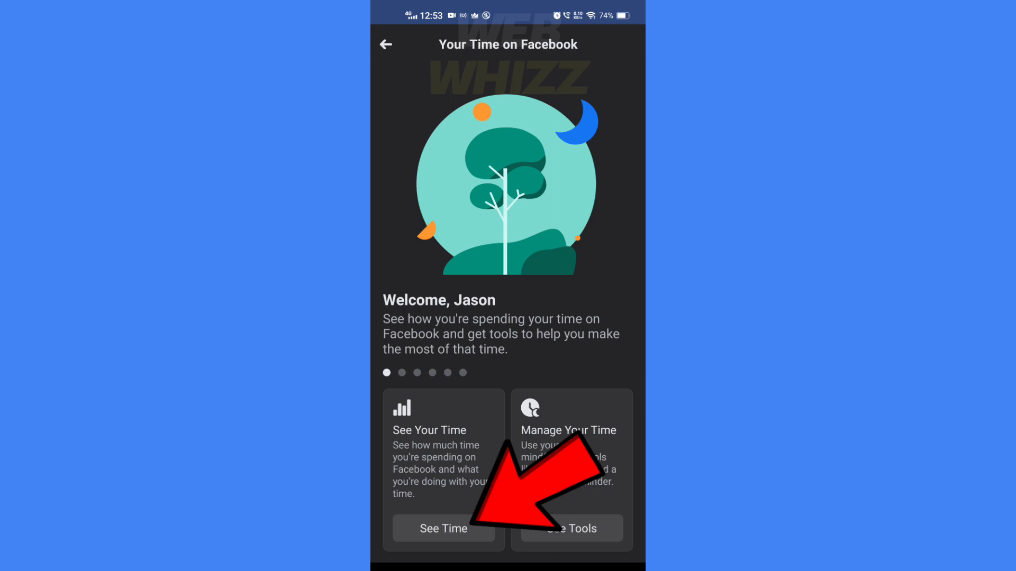
left_click(442, 529)
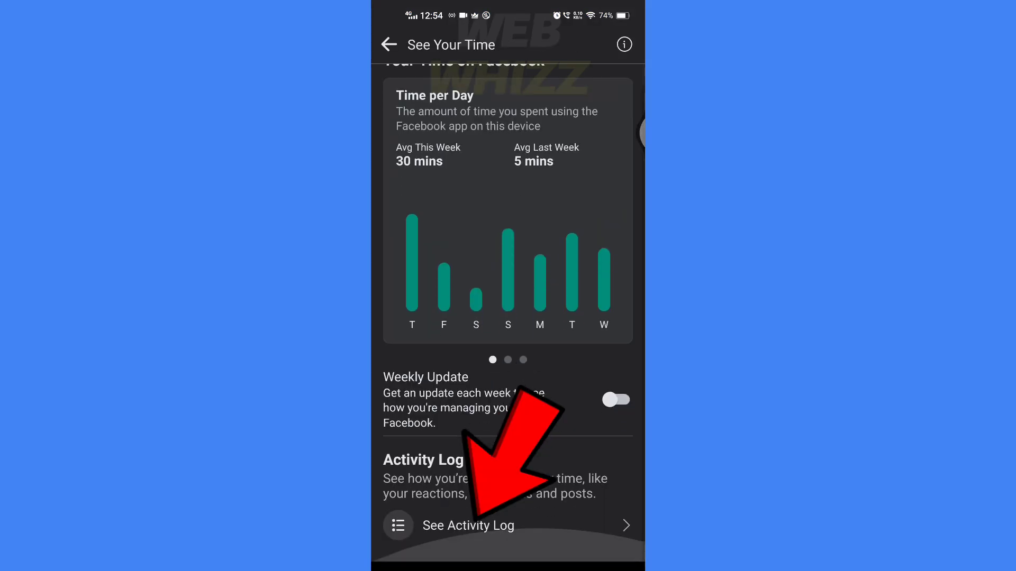
left_click(467, 526)
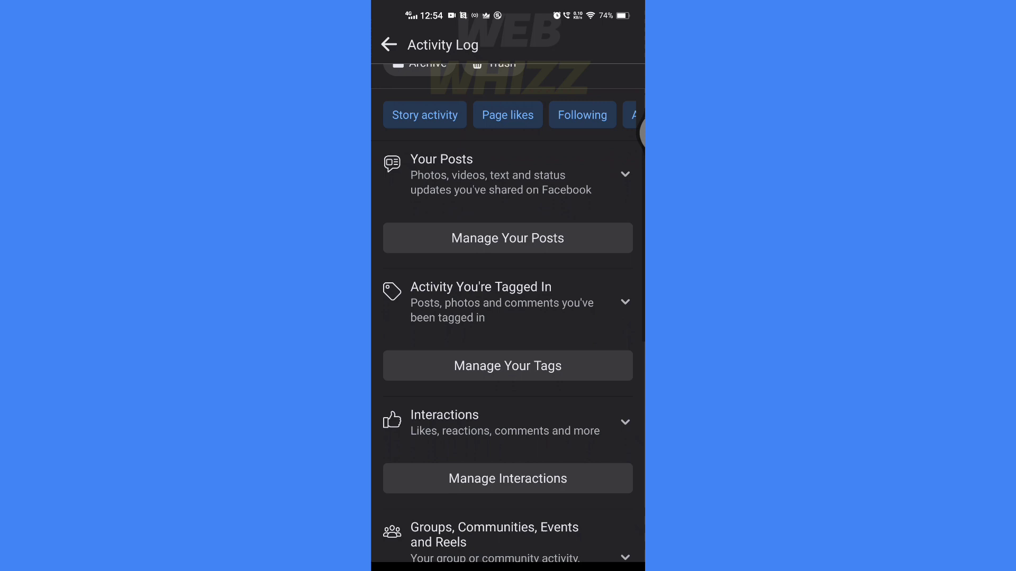
Expand the Groups, Communities, Events and Reels heading to show its reels history entries
scroll("down", 3)
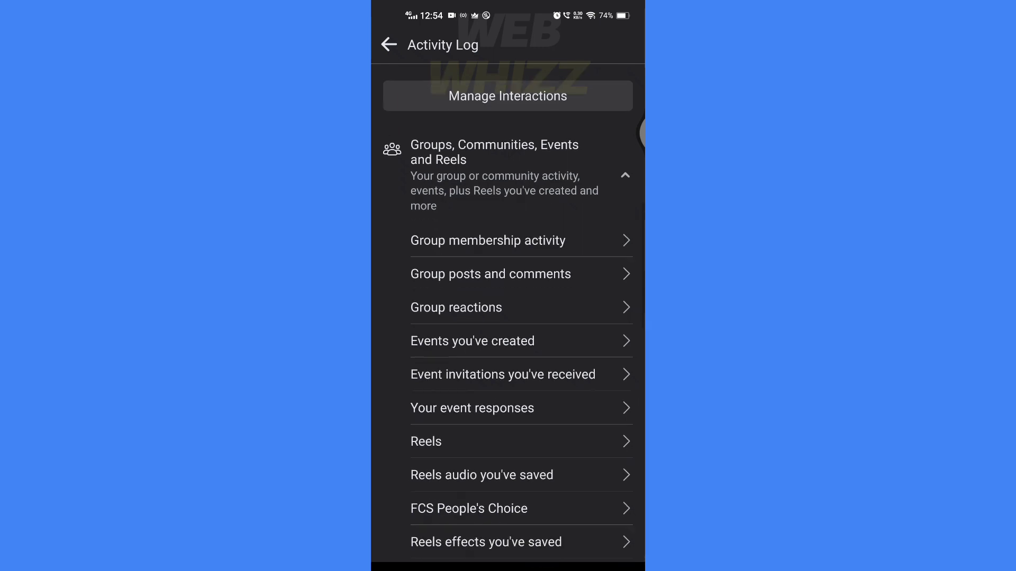
scroll("down", 3)
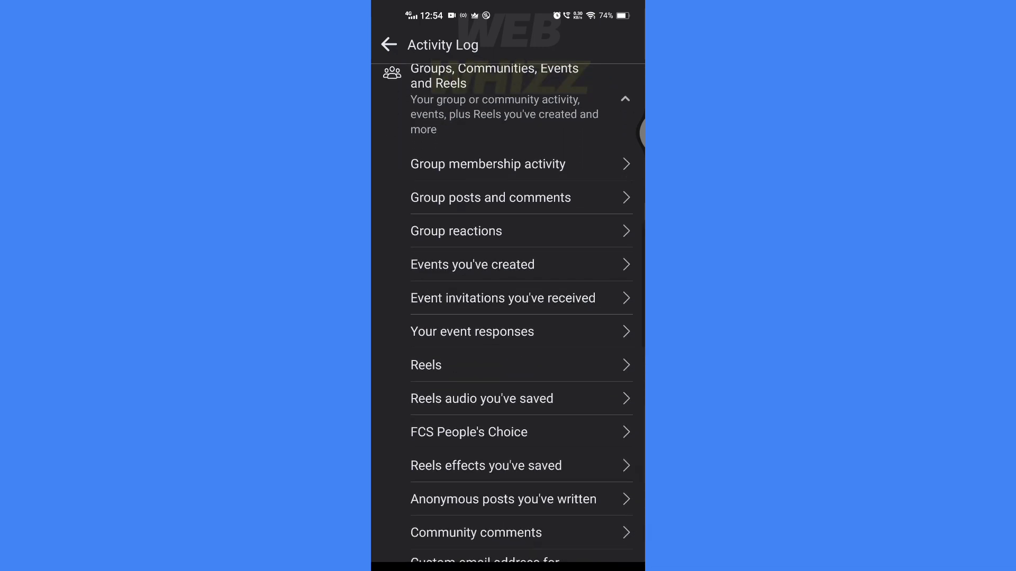
left_click(425, 365)
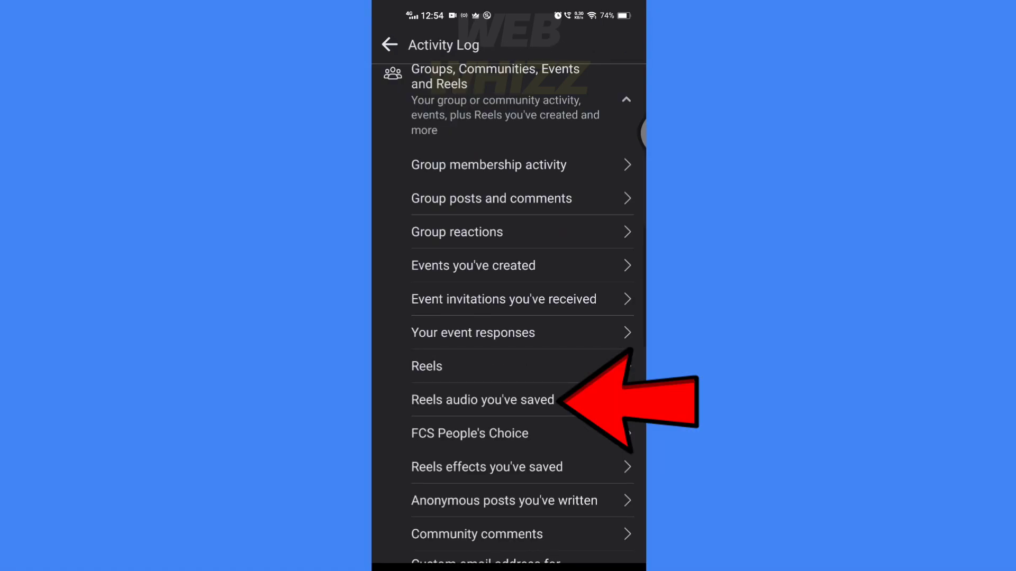
left_click(483, 399)
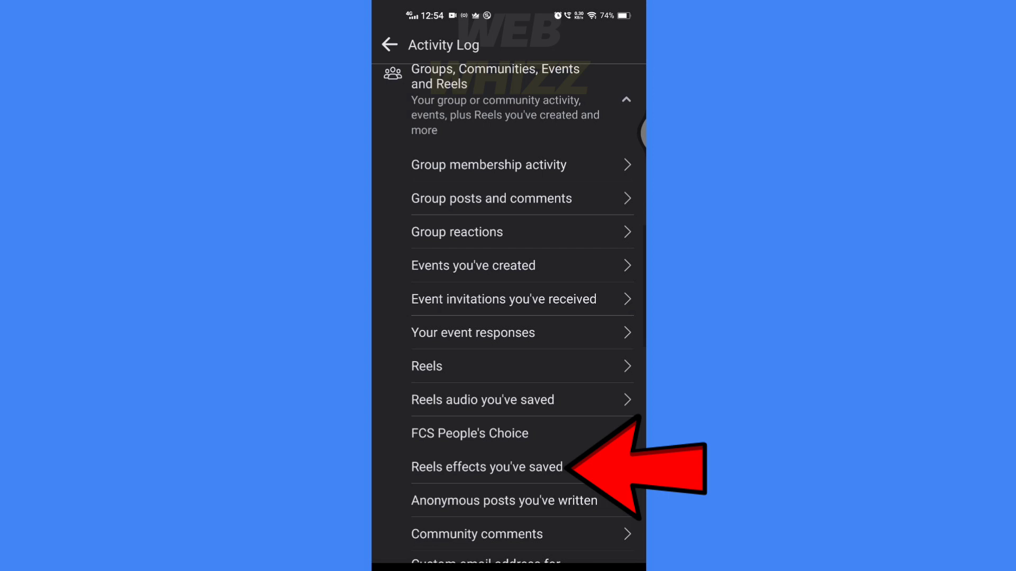
left_click(487, 468)
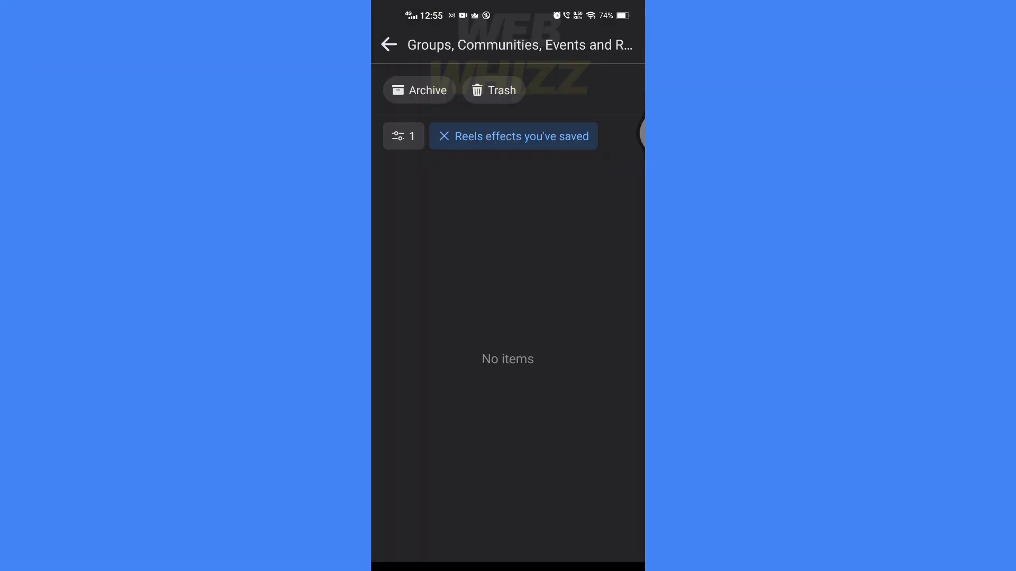
left_click(389, 44)
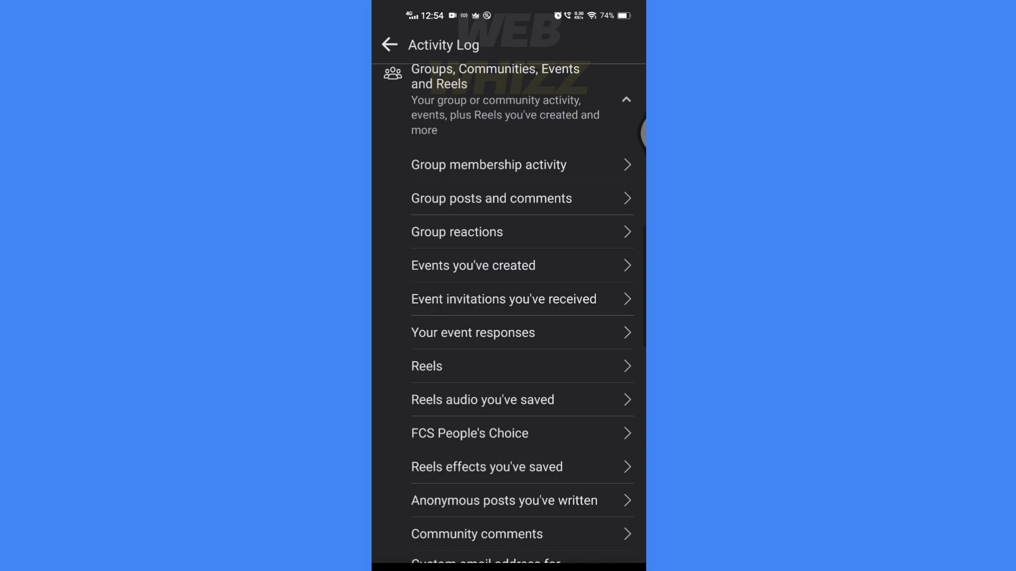